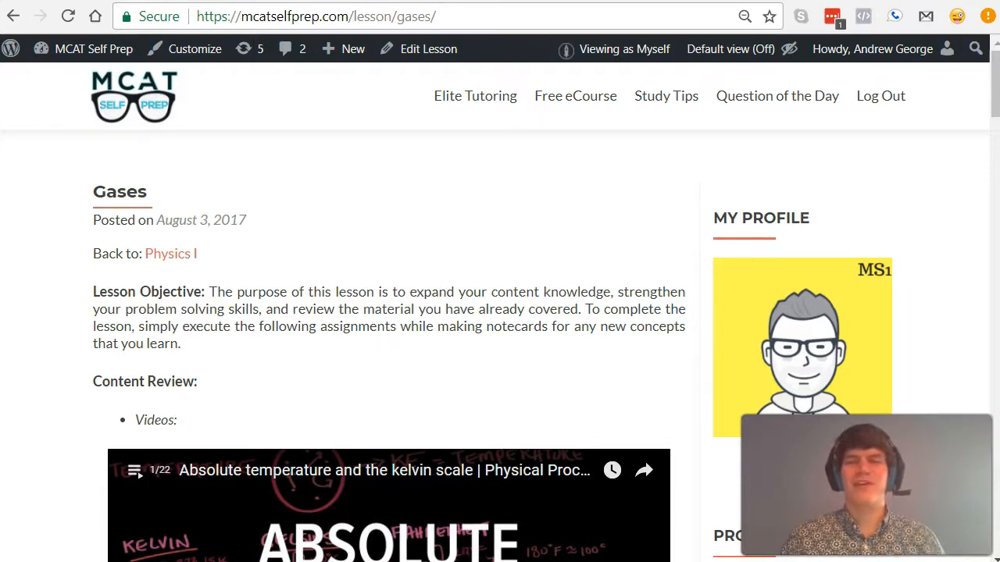
Scroll the Gases lesson to practice question 7/24 on moles added to a rigid container.
scroll(down, 3)
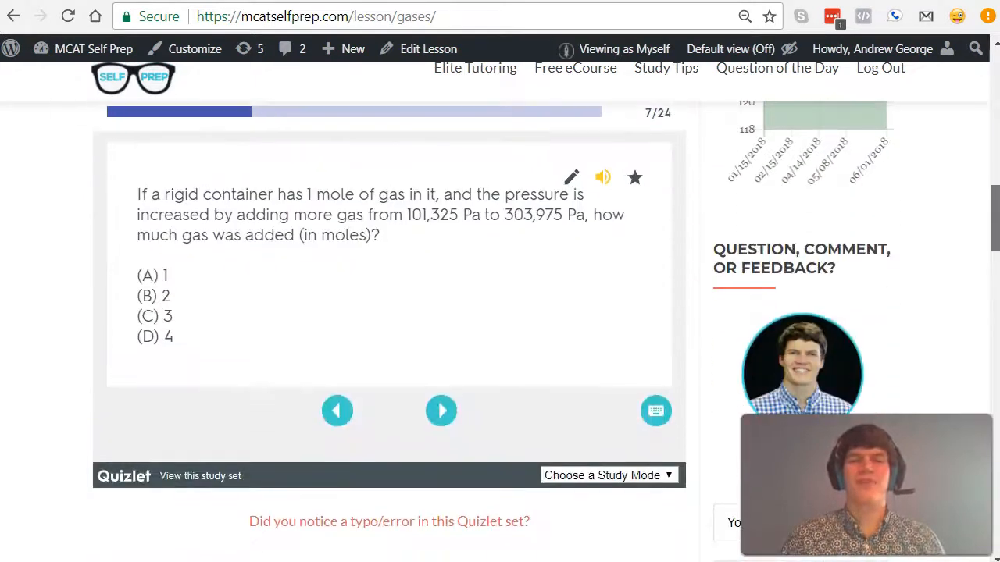
scroll(up, 3)
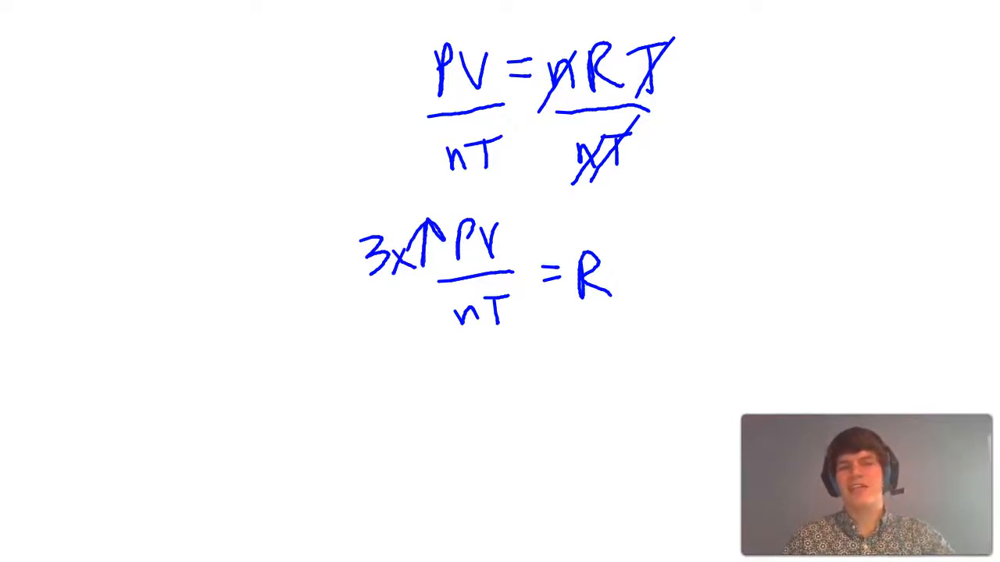
Write 3x↑ beside PV and 3x↑ beside nT, showing moles must triple.
drag(367, 320, 421, 328)
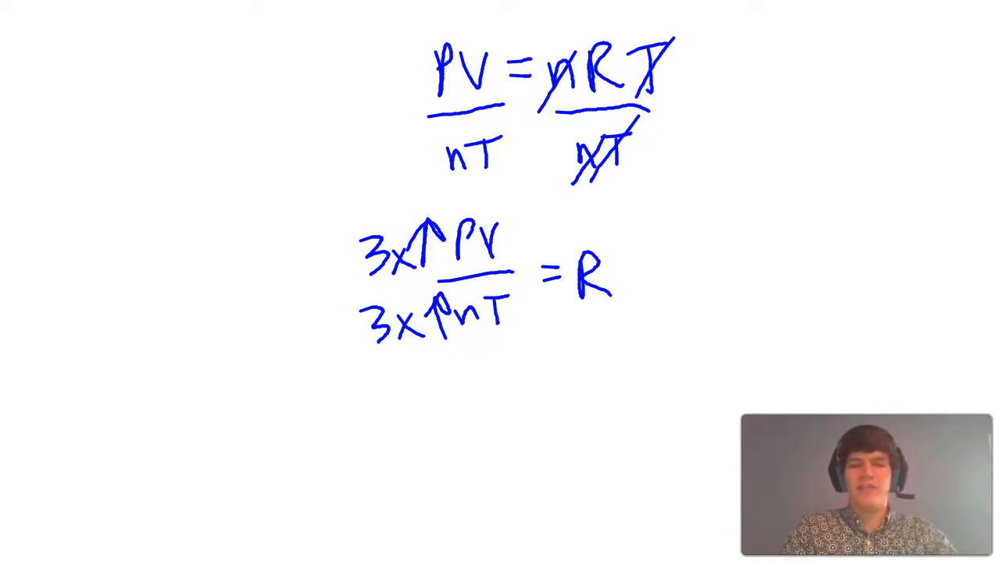
drag(383, 477, 555, 469)
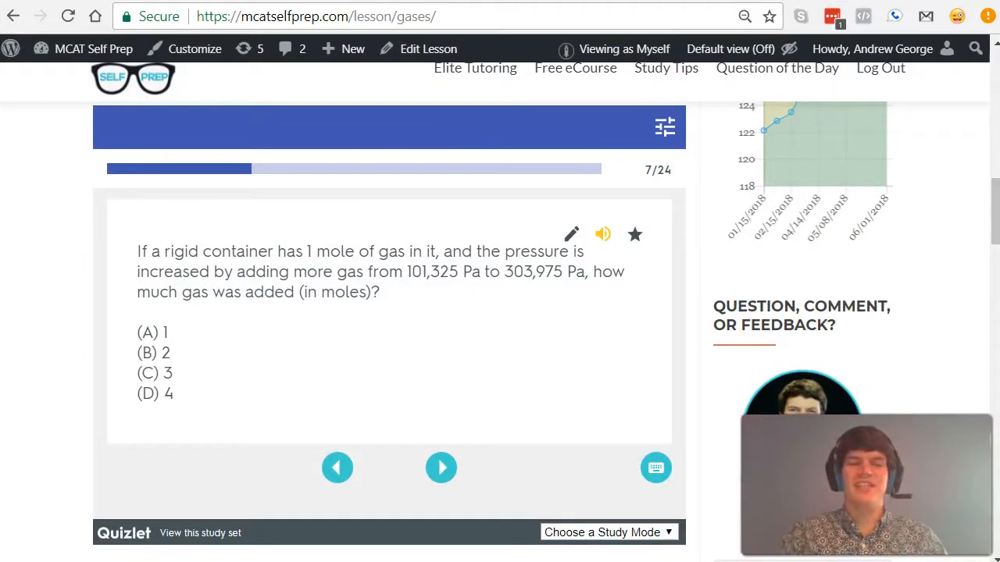
Circle answer choice (B) 2 moles in blue on question 7.
click(148, 352)
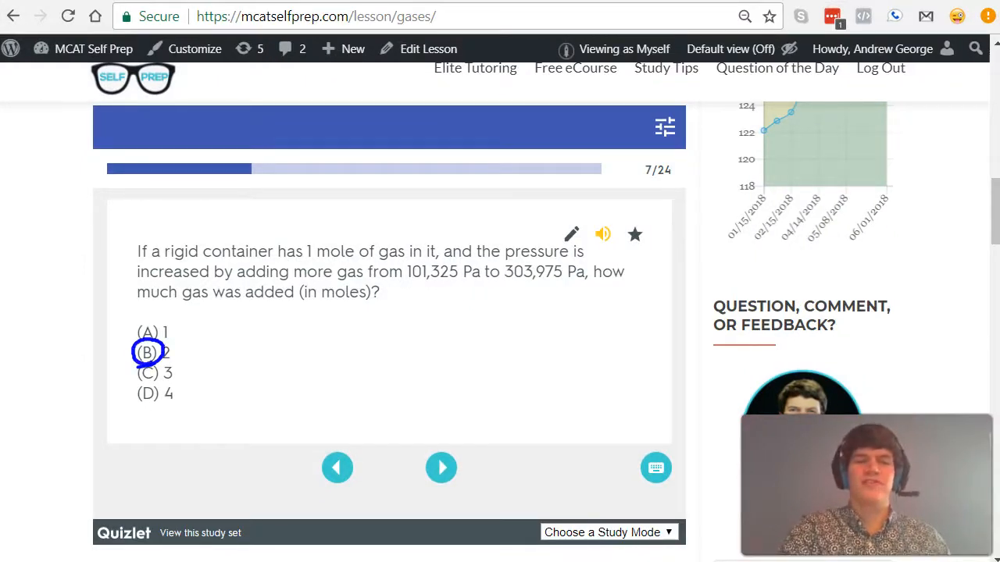